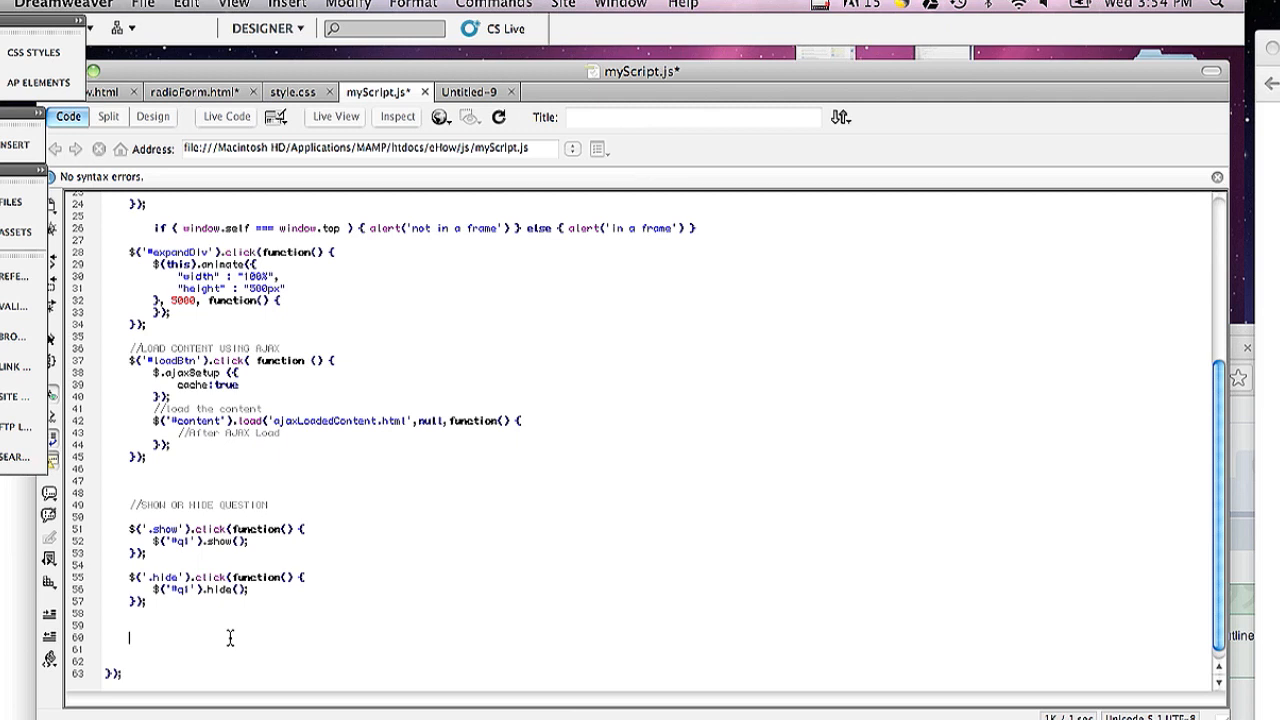
pyautogui.write('if')
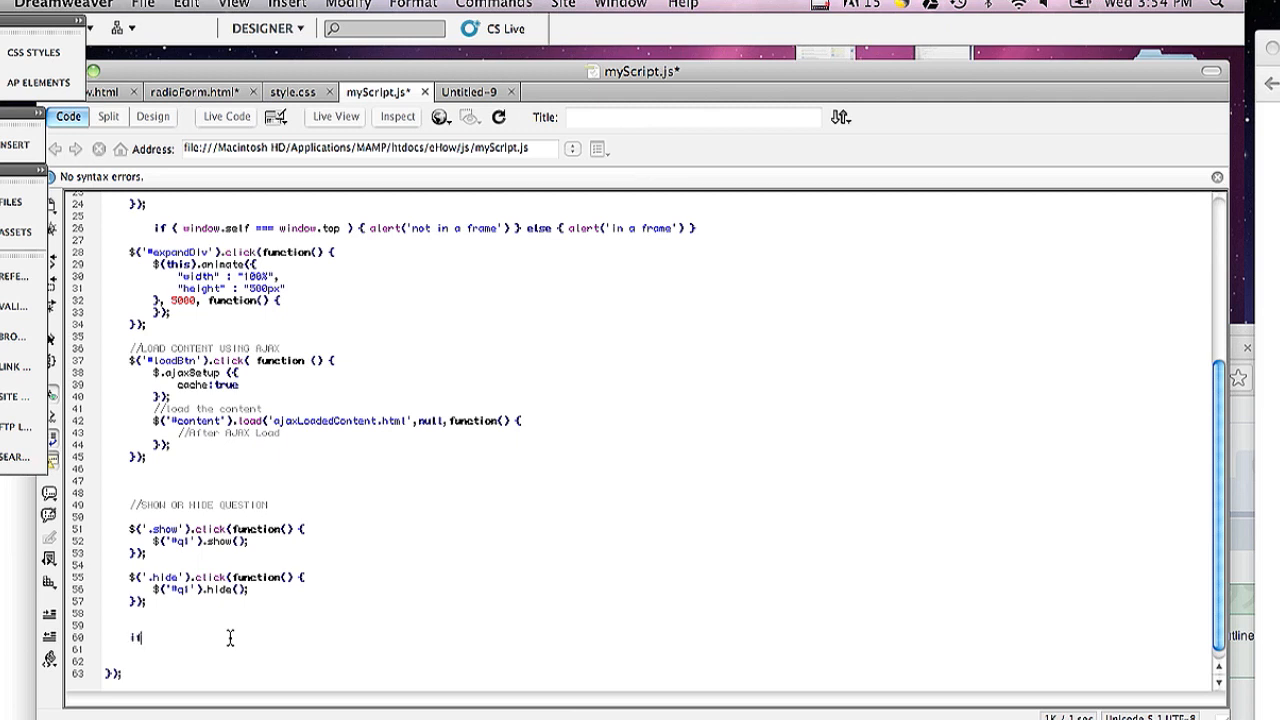